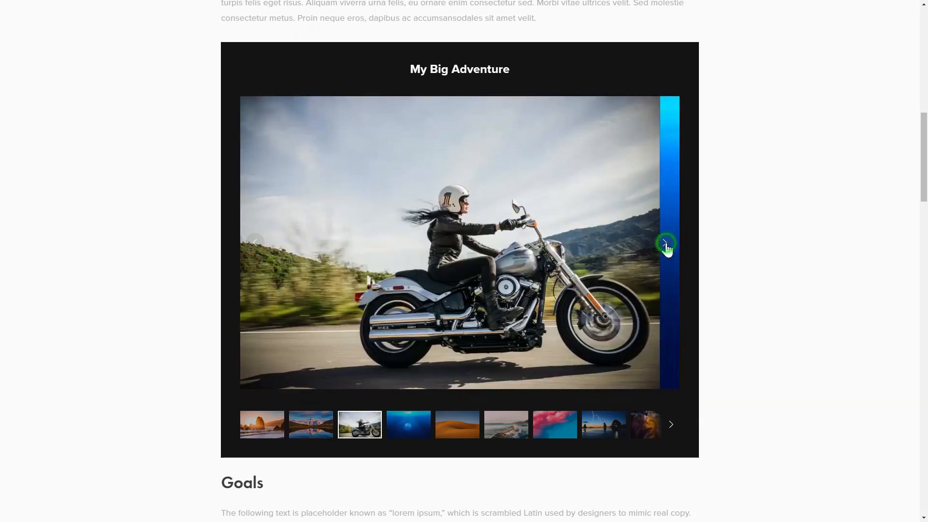
Open the Photo Gallery widget page from Elfsight's Widgets catalogue
click(665, 242)
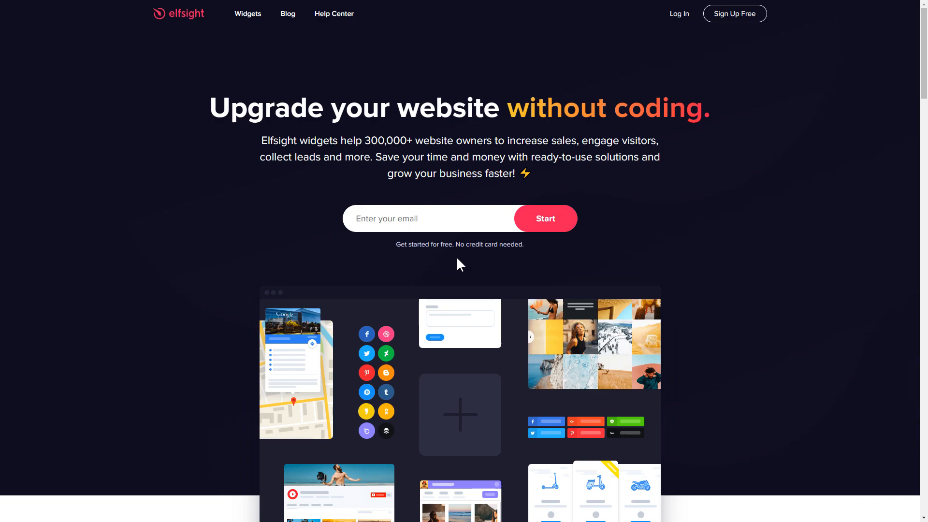
click(247, 14)
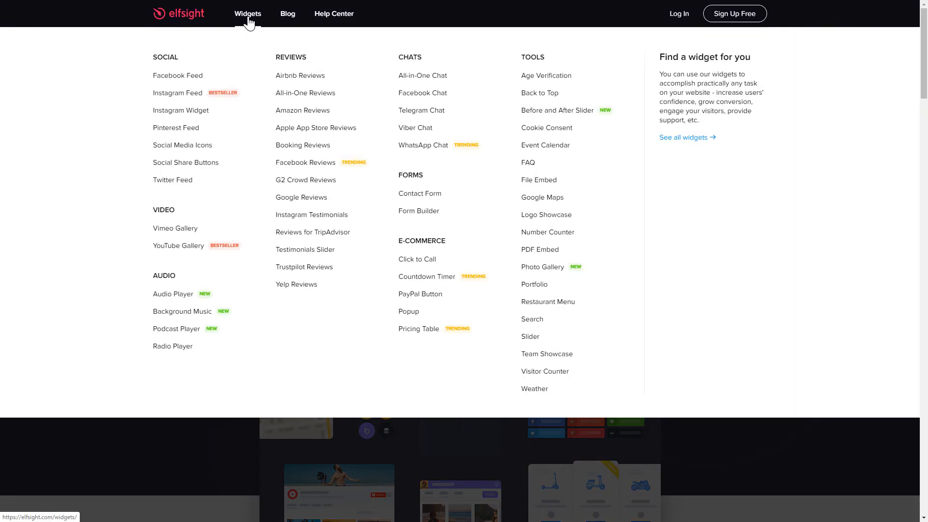
click(542, 267)
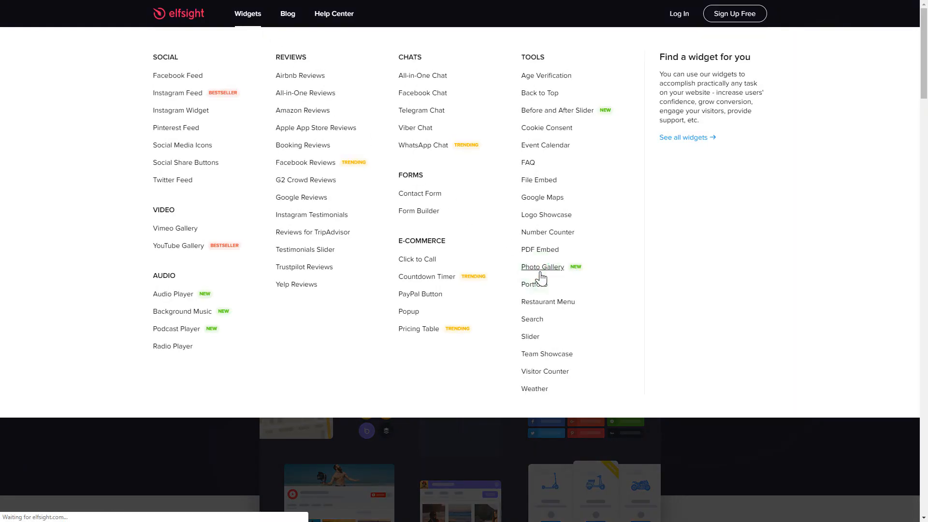
click(542, 267)
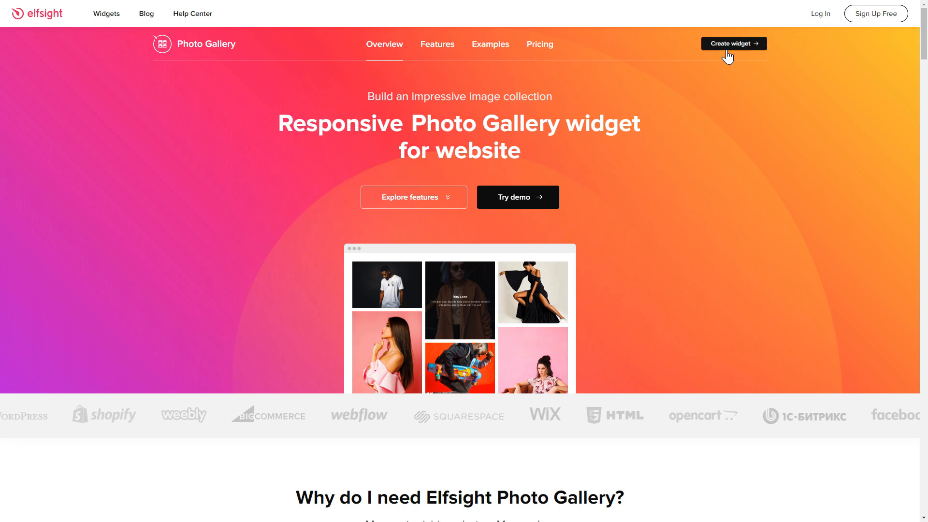
Create a widget, preview Product Seller and Product Photographer, then continue with the Traveler template
click(734, 43)
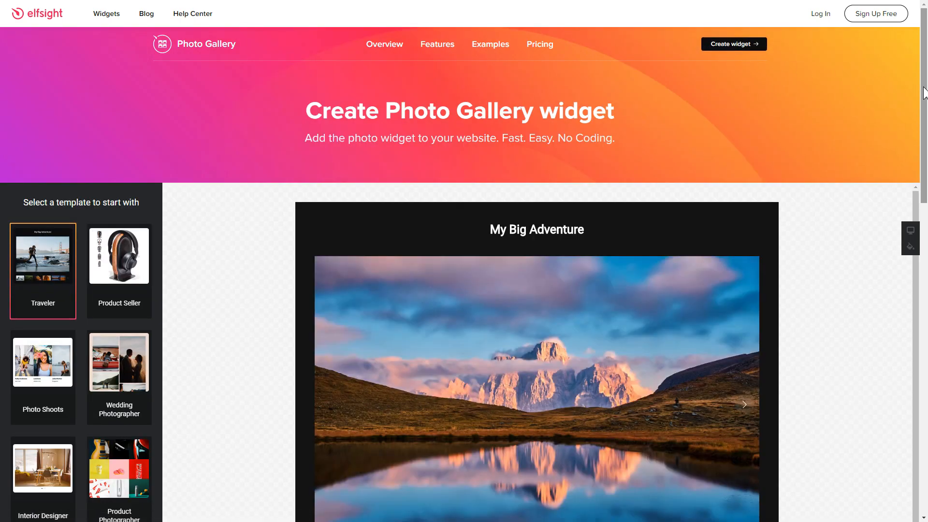
scroll(down, 3)
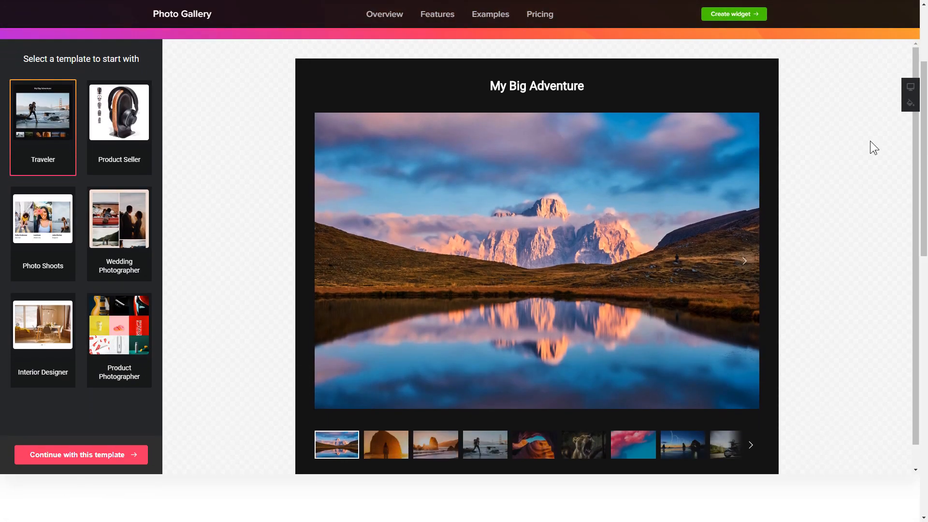
click(118, 112)
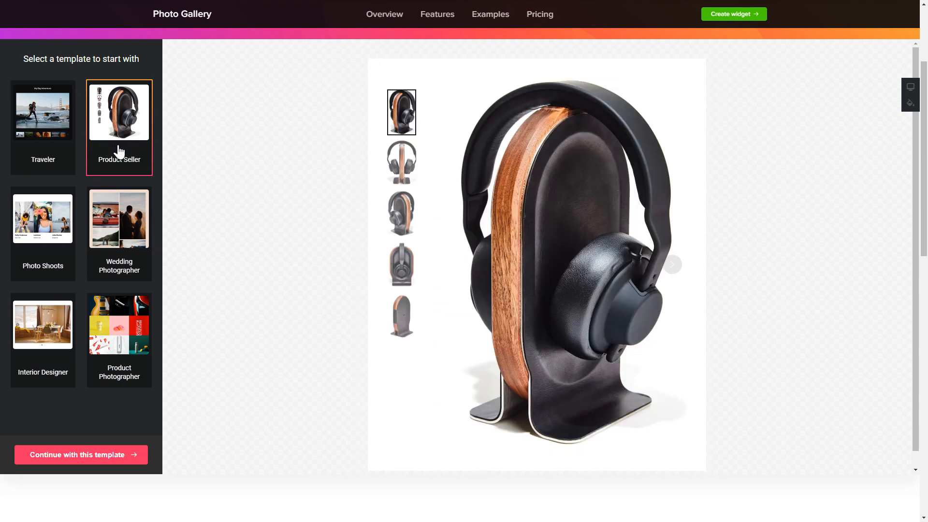
click(119, 340)
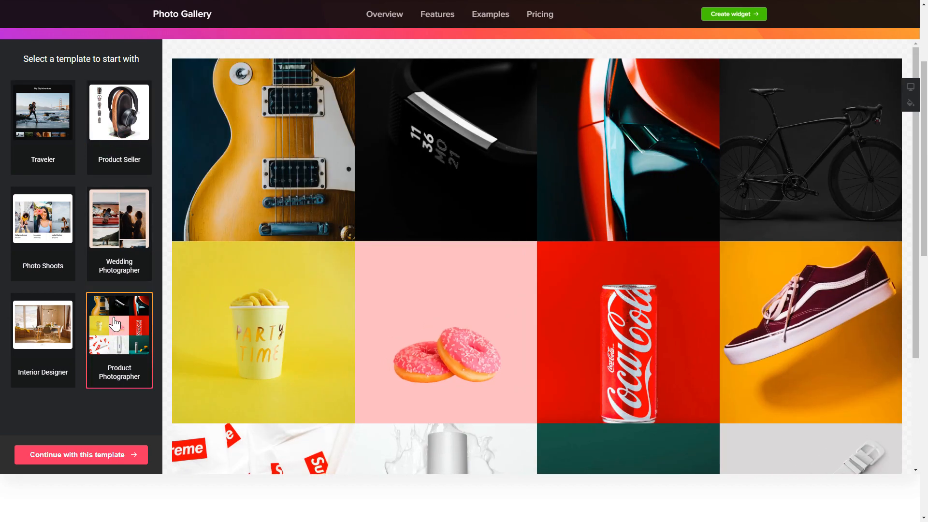
click(42, 112)
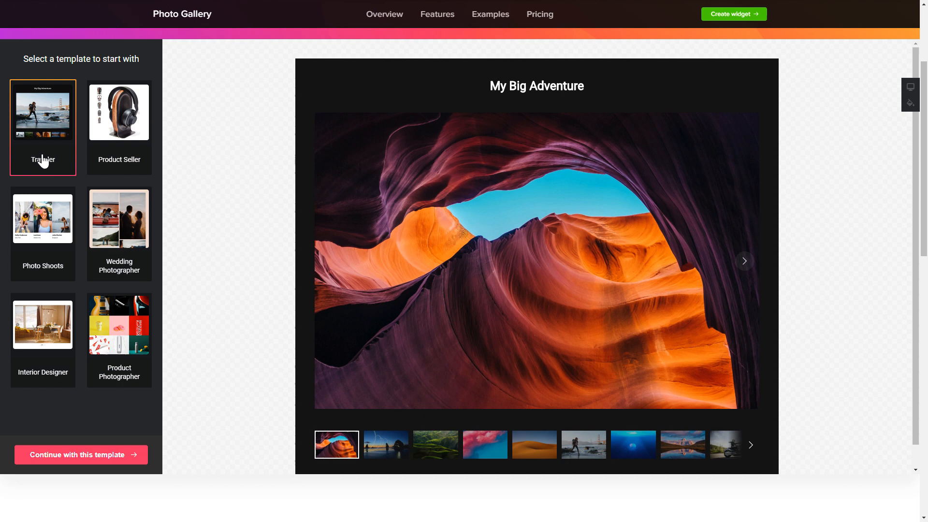
click(80, 455)
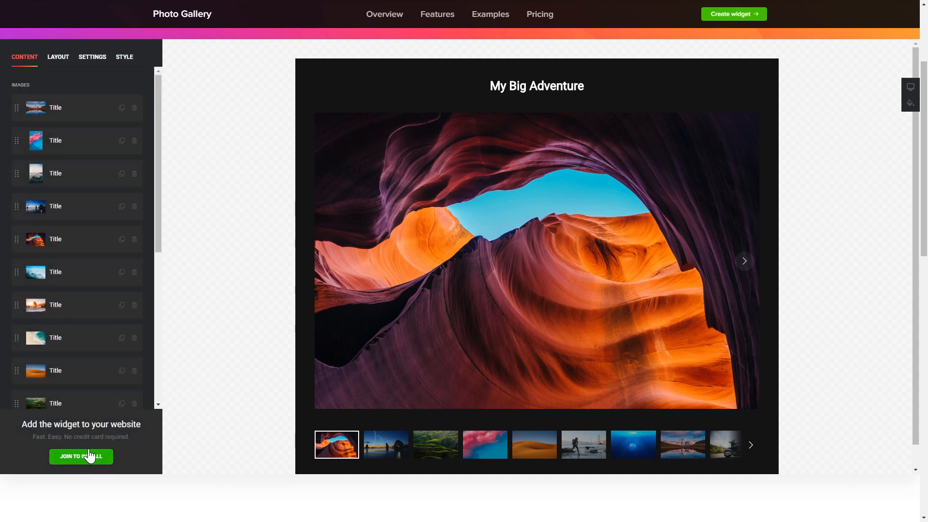
scroll(down, 3)
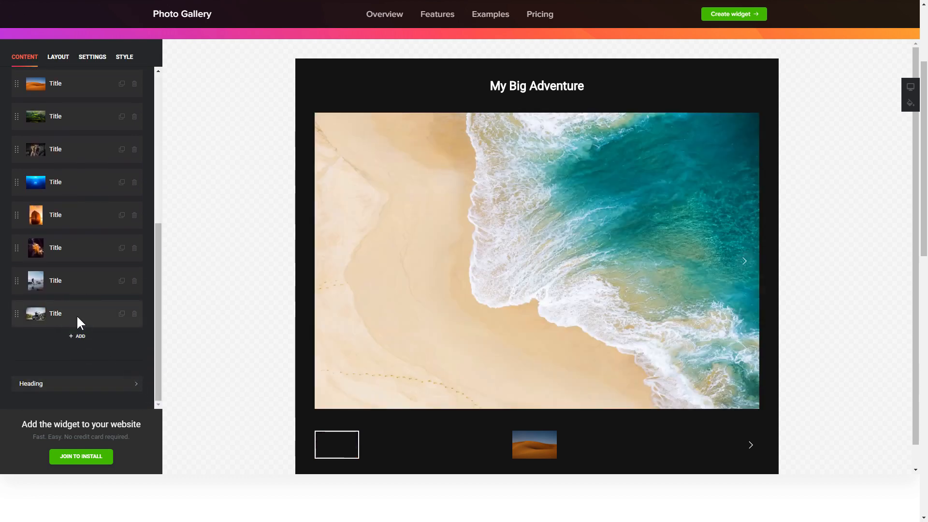
click(55, 313)
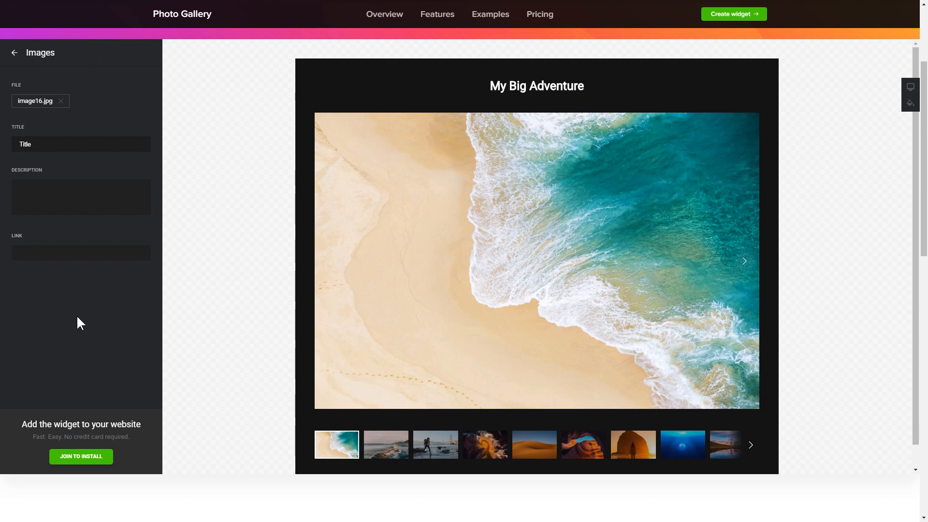
click(14, 52)
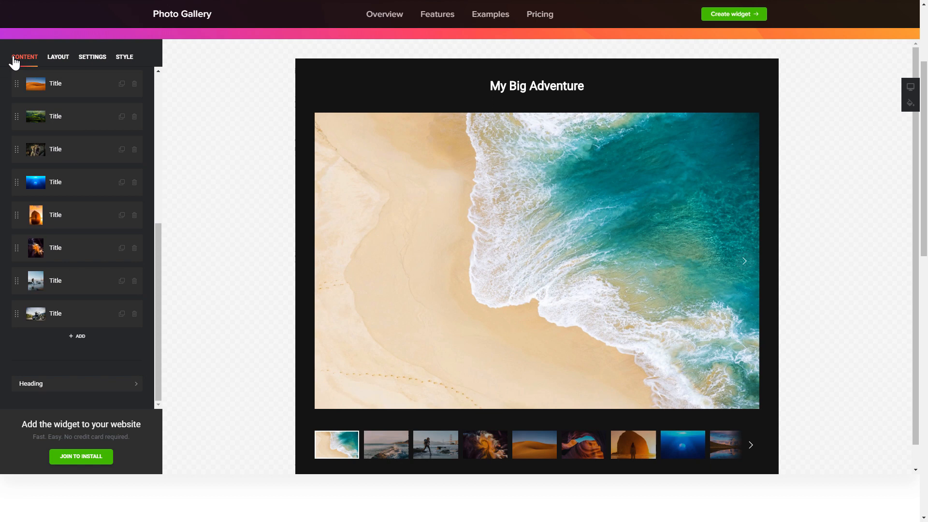
mouse_move(57, 69)
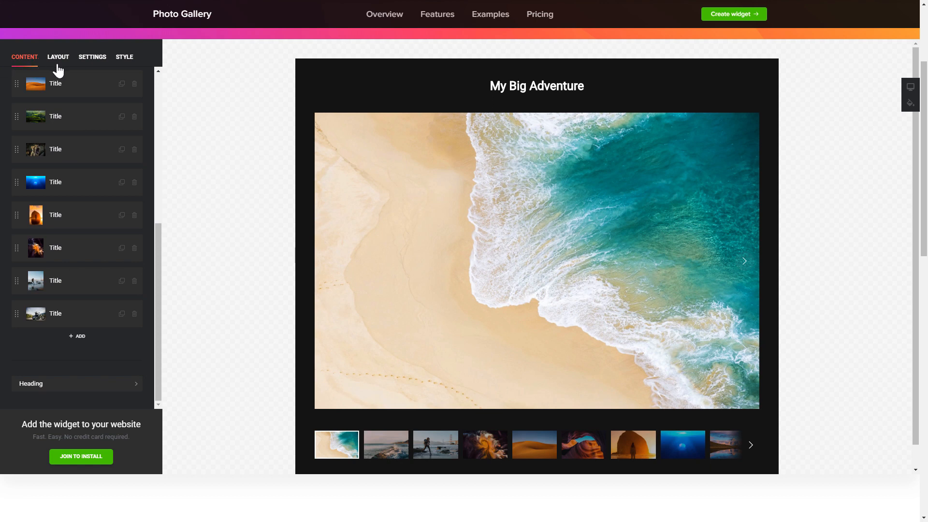
click(58, 57)
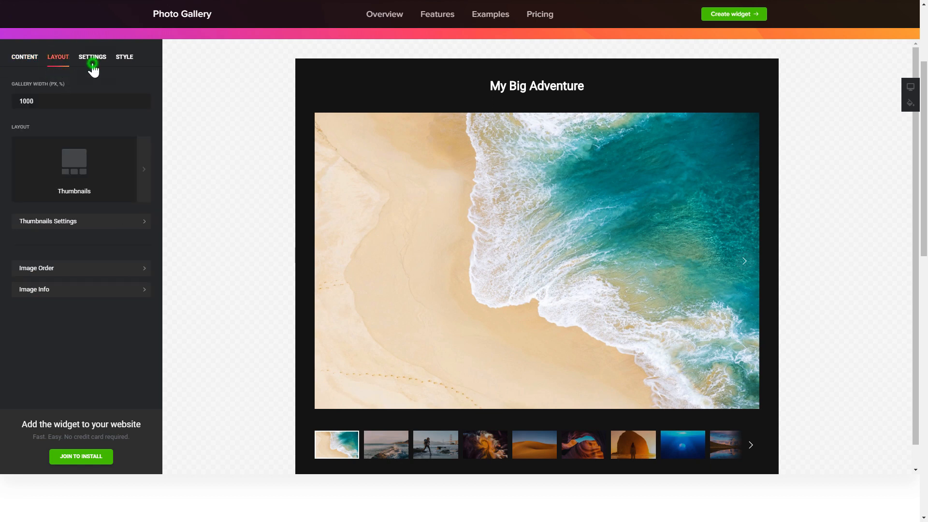
click(124, 57)
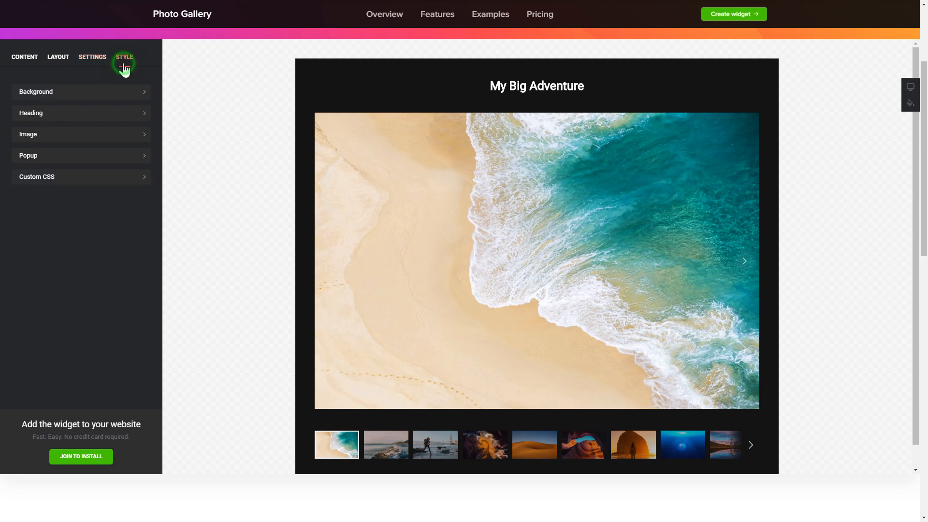
click(24, 57)
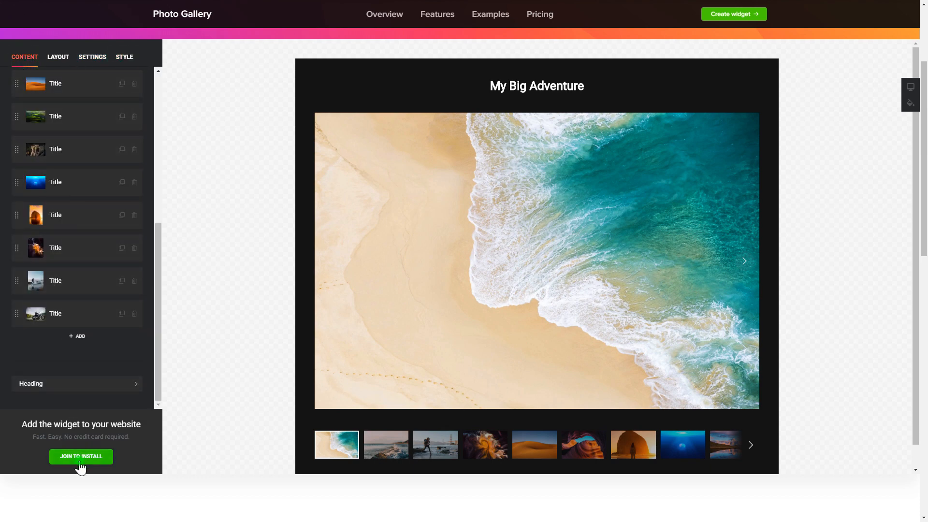
click(81, 457)
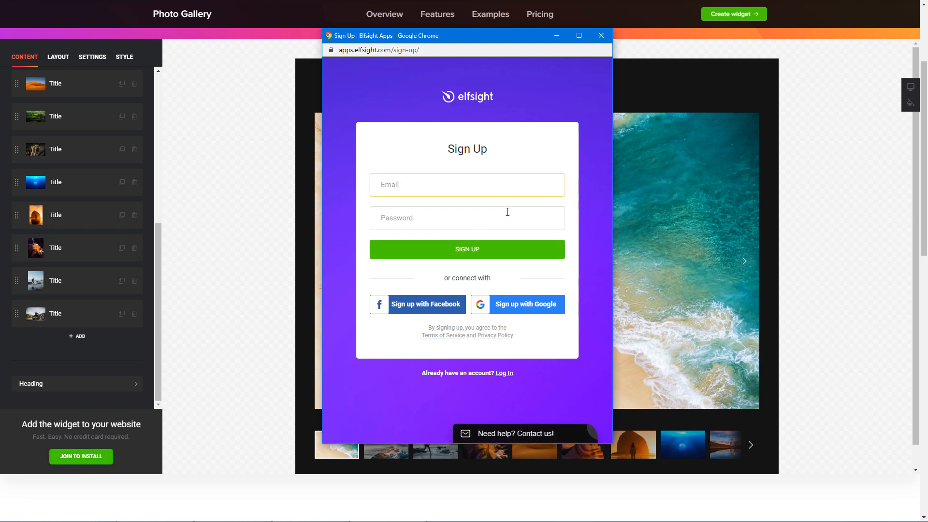
text(example@elfsight.com)
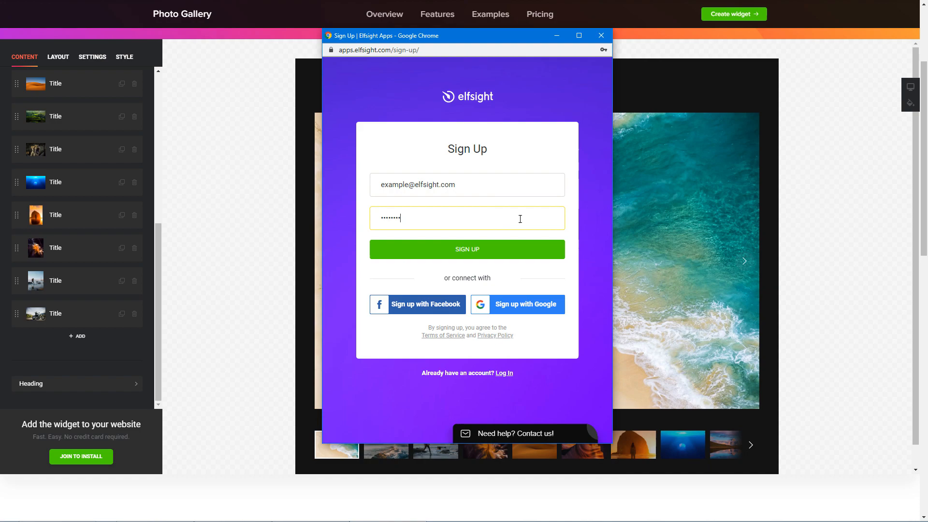
click(467, 248)
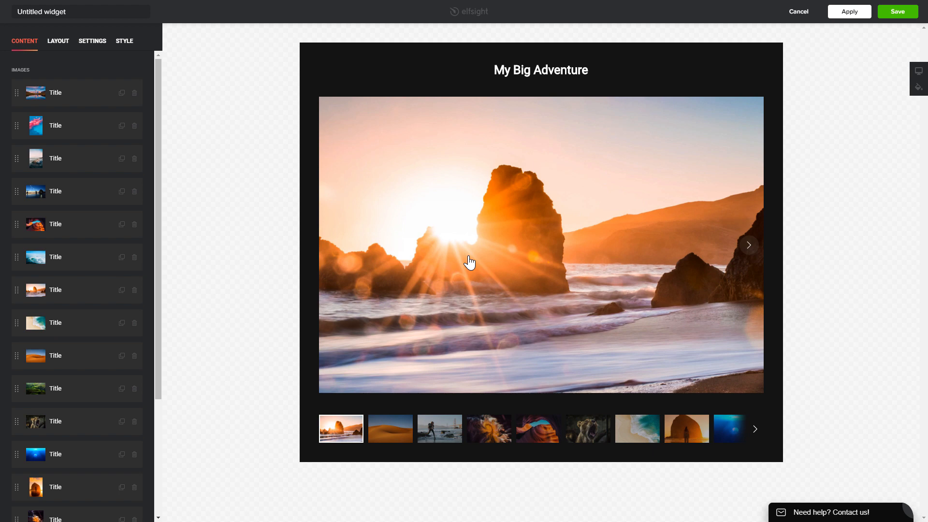
mouse_move(762, 132)
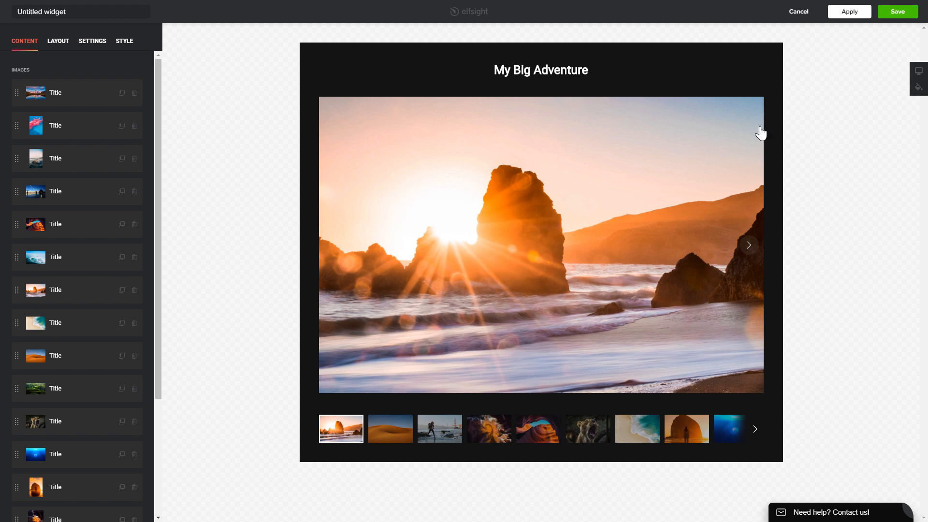
click(897, 12)
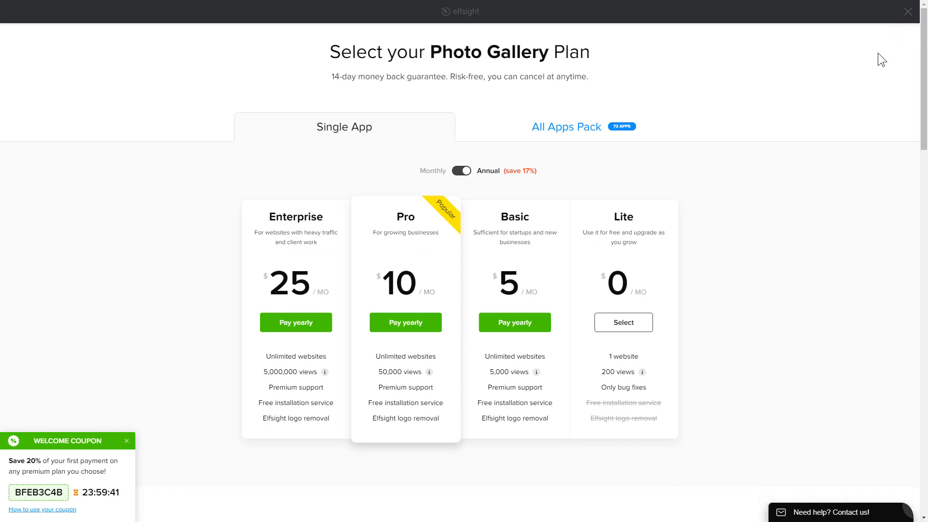
mouse_move(457, 257)
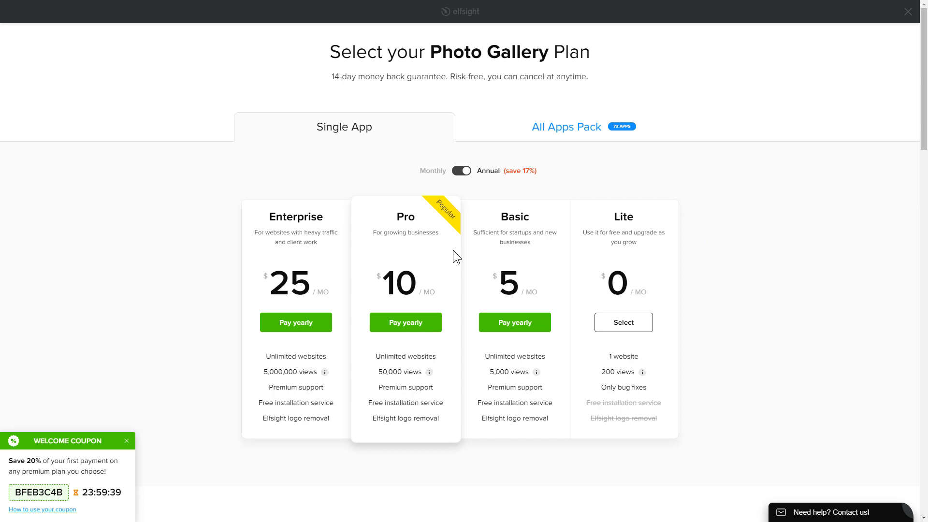
mouse_move(113, 428)
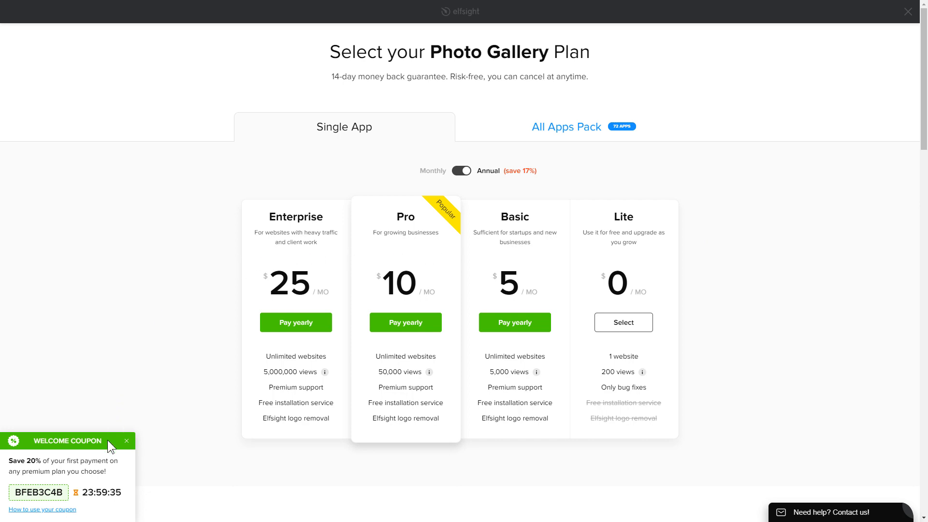
mouse_move(622, 329)
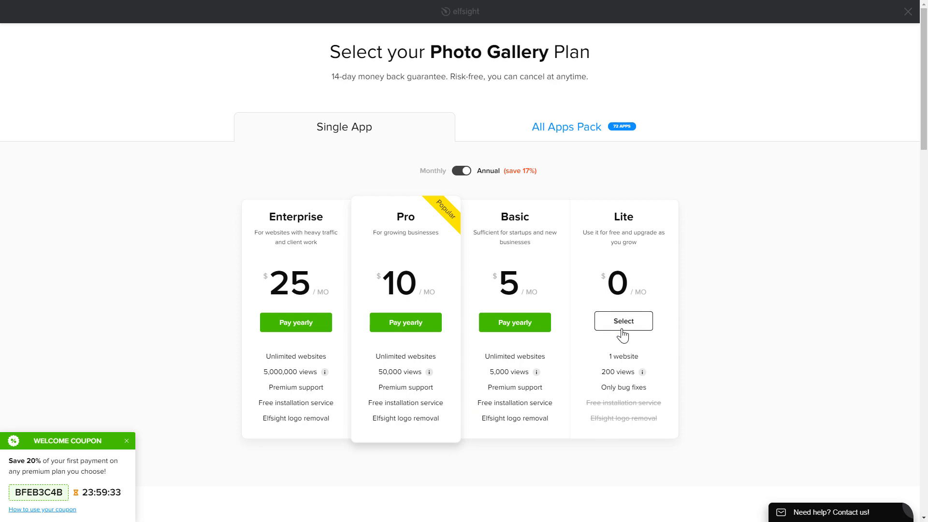
Select the free Lite plan and copy the gallery's installation code
click(622, 321)
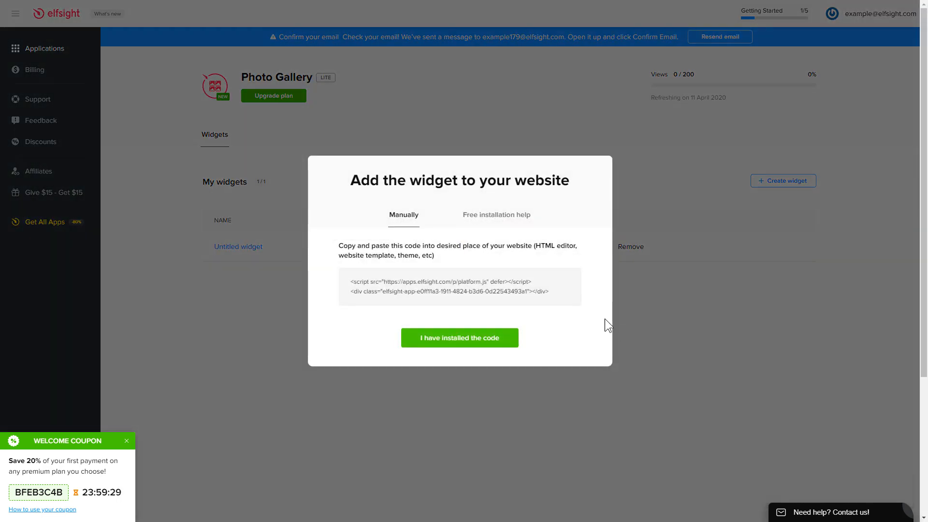
click(458, 287)
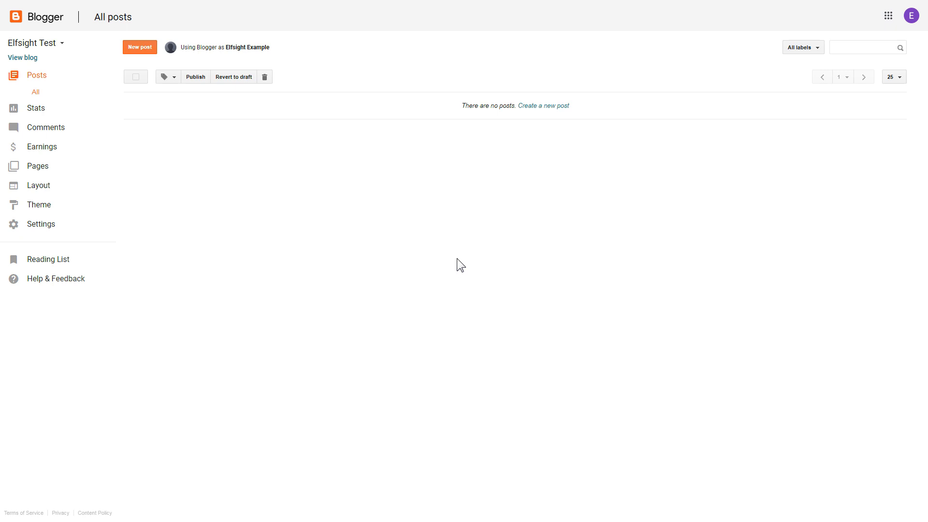
Edit the Homepage page in HTML view and paste the Elfsight widget code
click(37, 165)
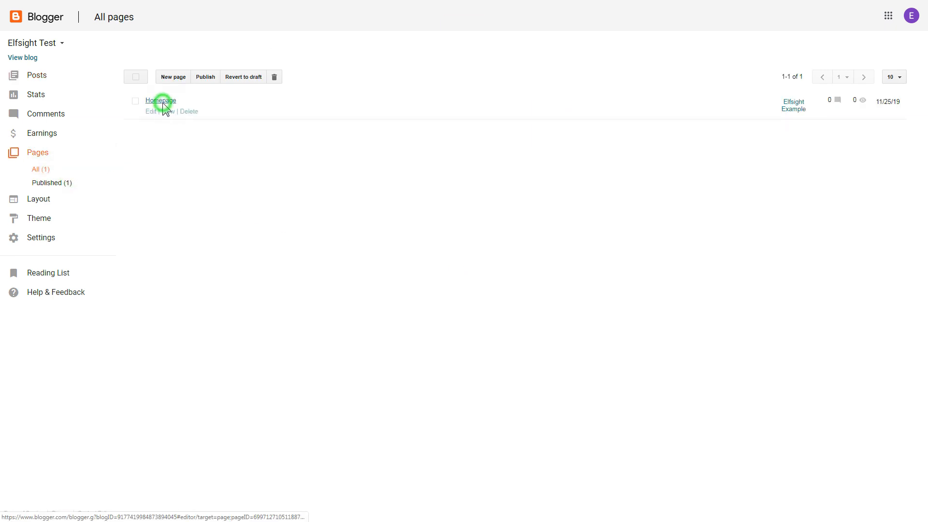
click(161, 100)
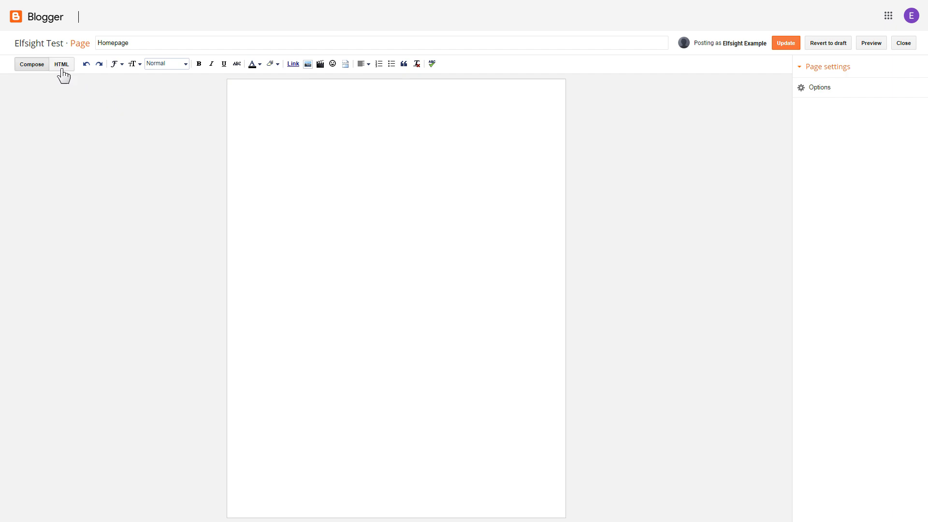
click(61, 64)
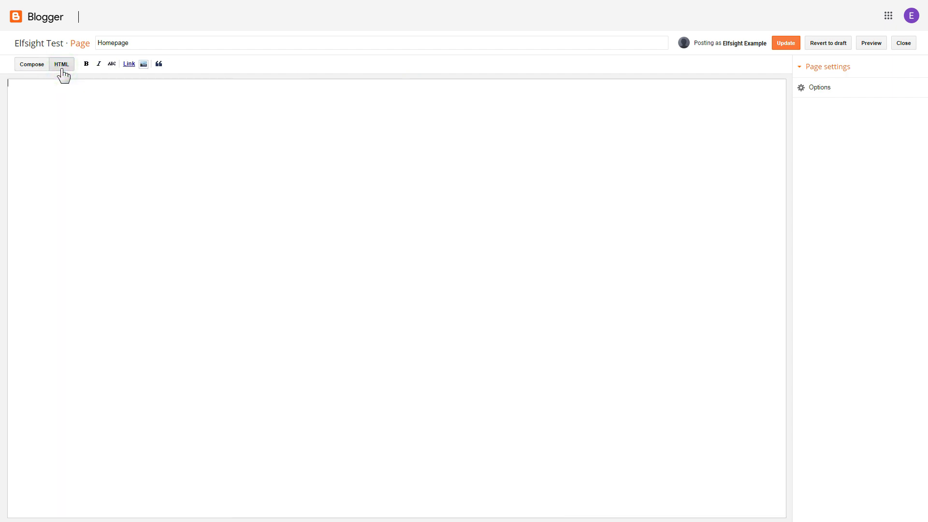
right_click(131, 110)
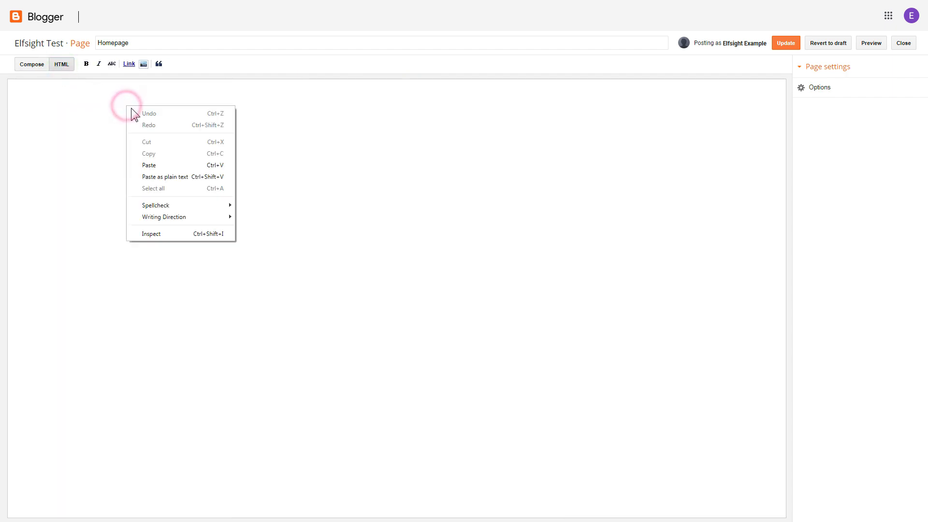
click(149, 166)
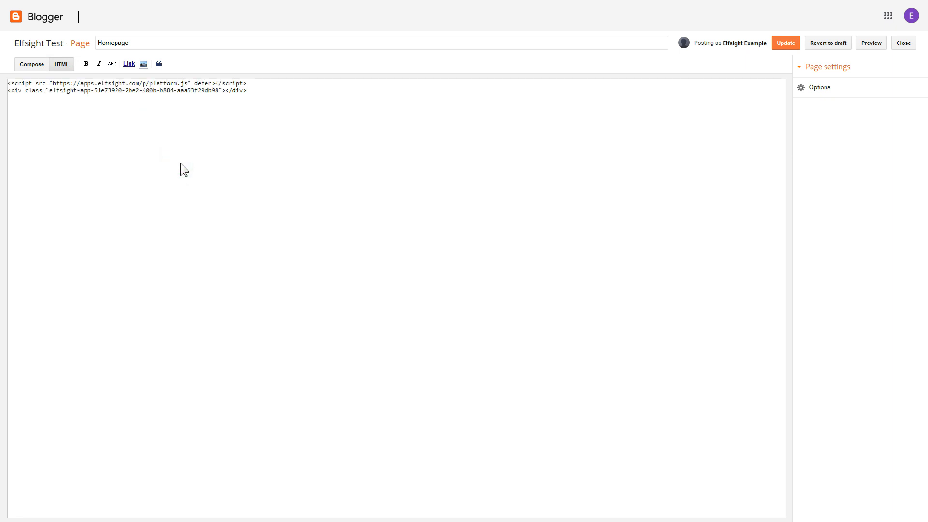
Update the Homepage page and return to the posts overview
click(797, 43)
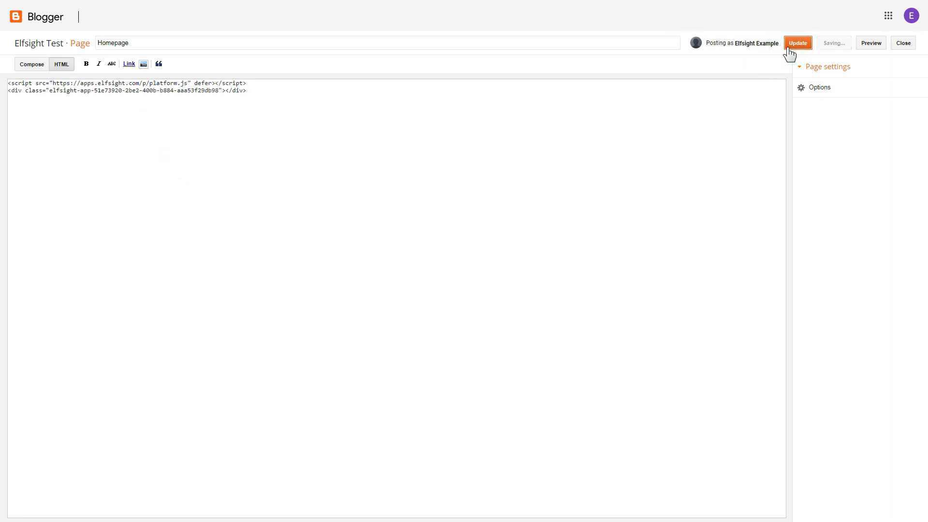
click(798, 43)
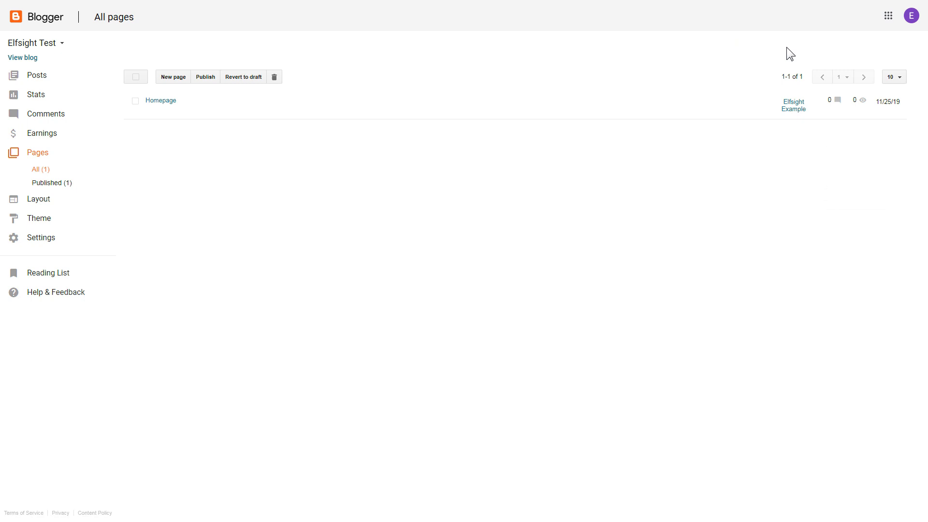
click(36, 75)
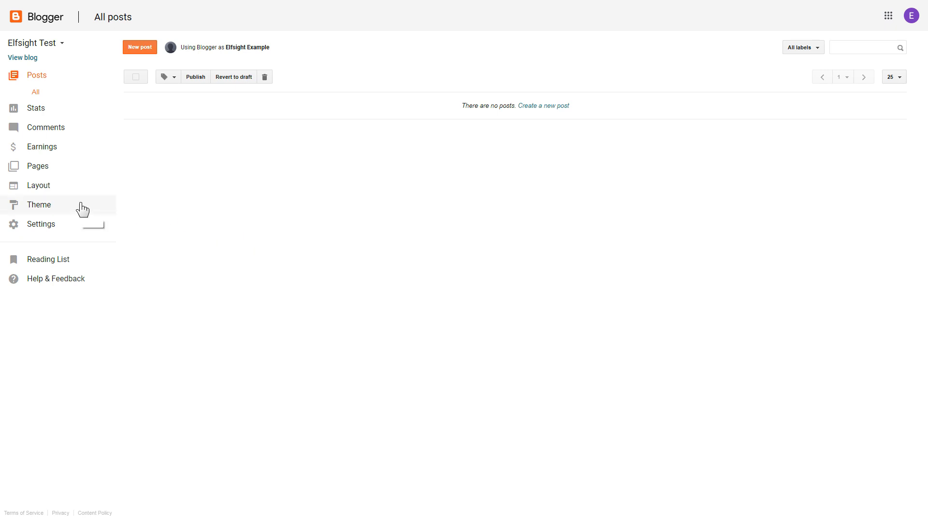
Edit the theme HTML and paste the widget code above the closing body tag
click(38, 204)
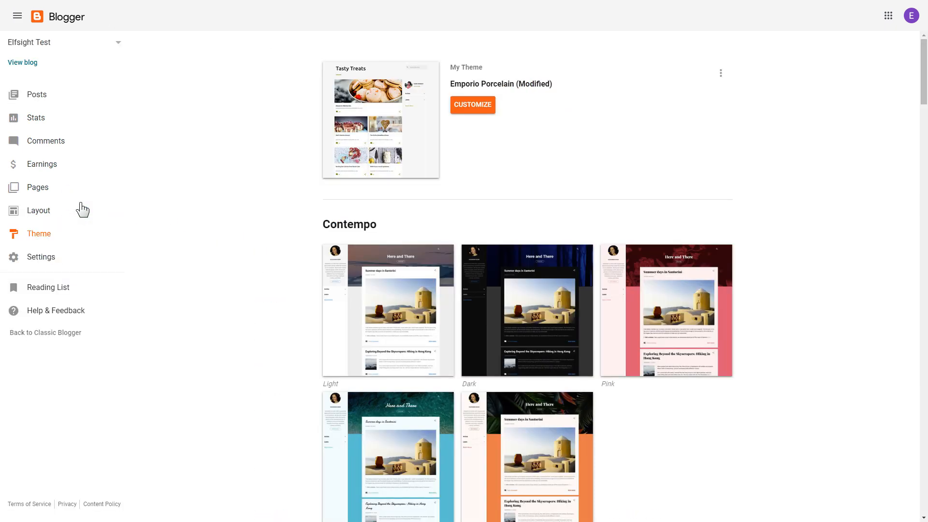
click(720, 73)
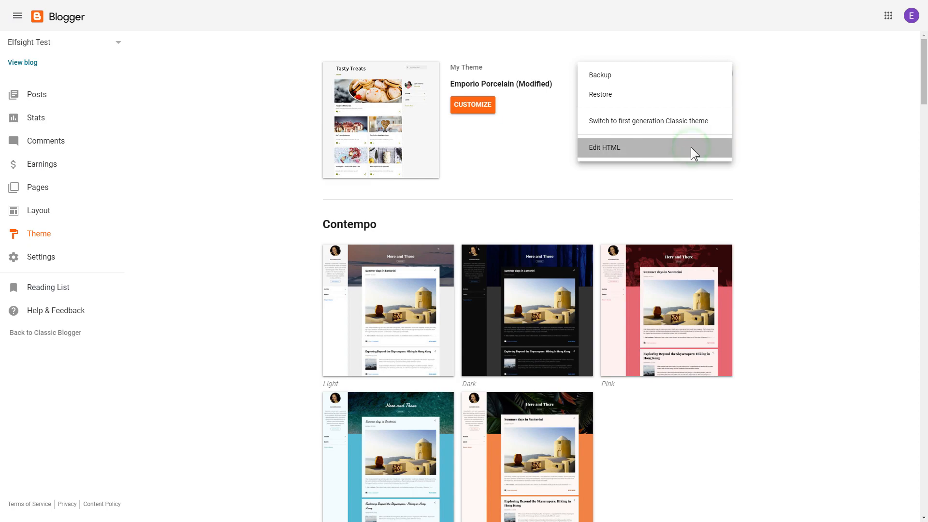
click(603, 147)
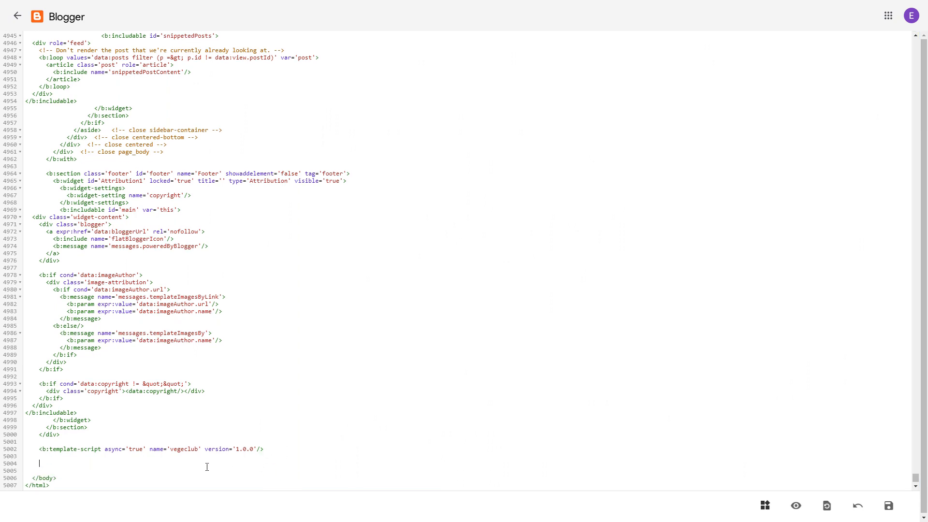
right_click(207, 466)
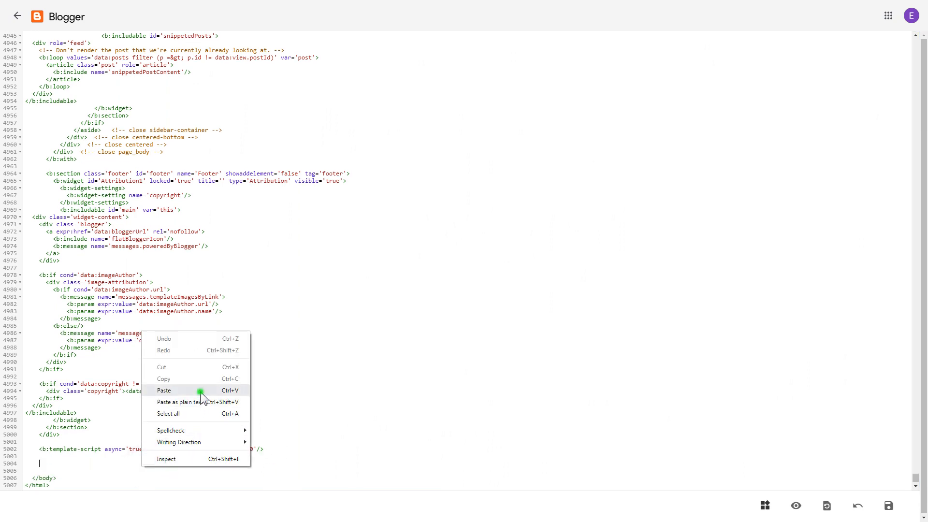
click(165, 390)
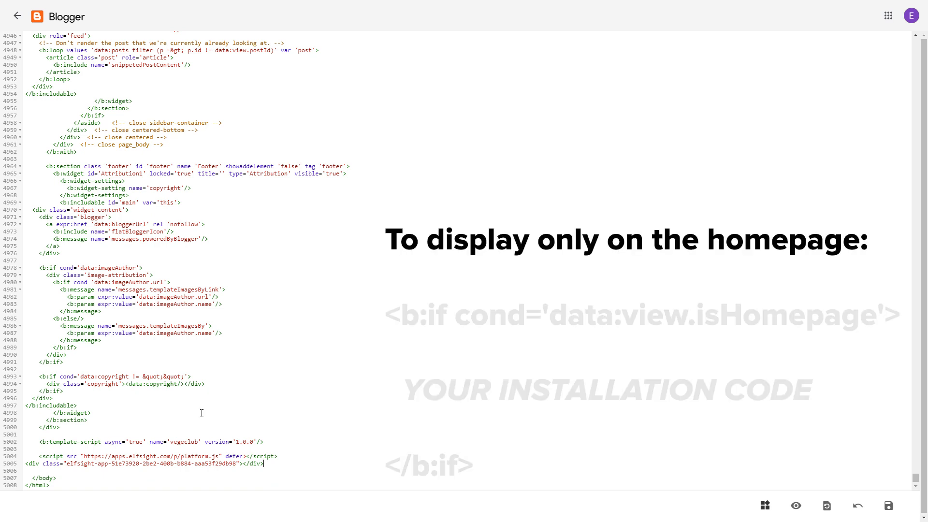
Wrap the code in <b:if cond='data:view.isHomepage'> and save the theme
text(<b:if)
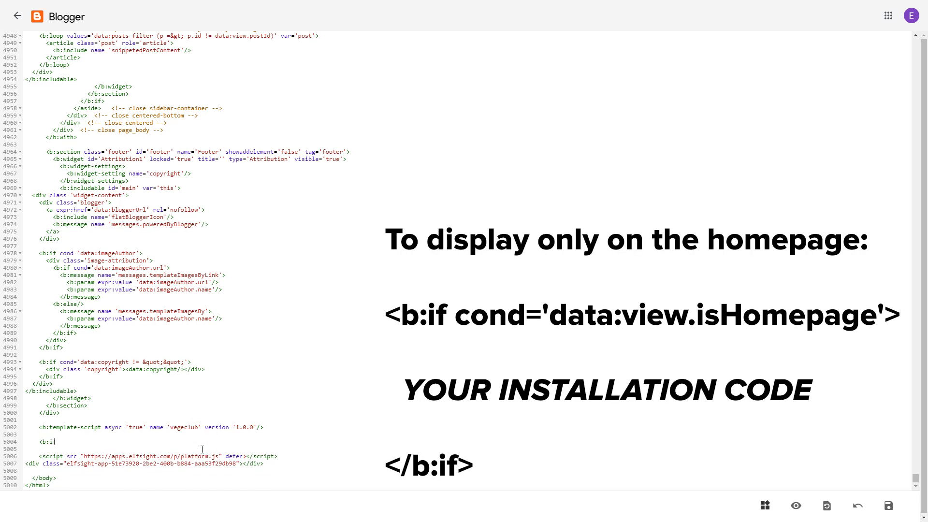
text(cond='data:view.isHomepage'>)
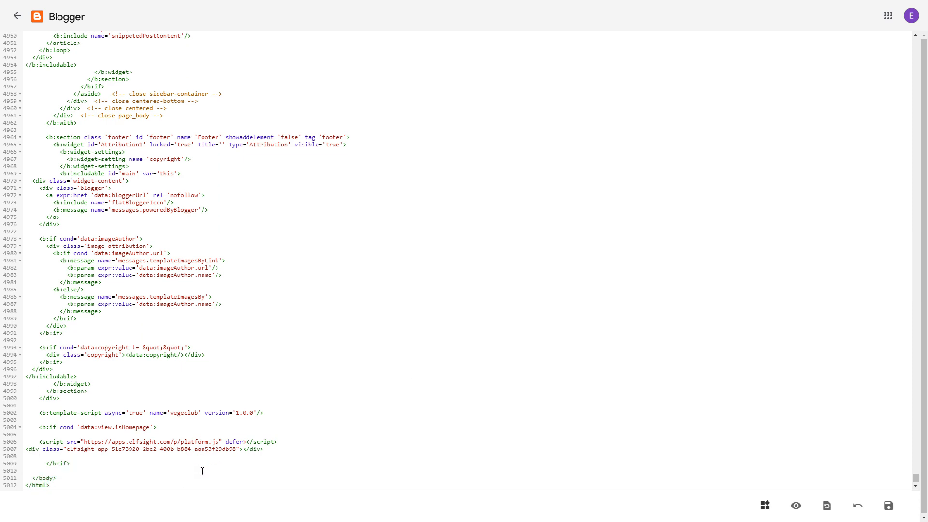
click(888, 505)
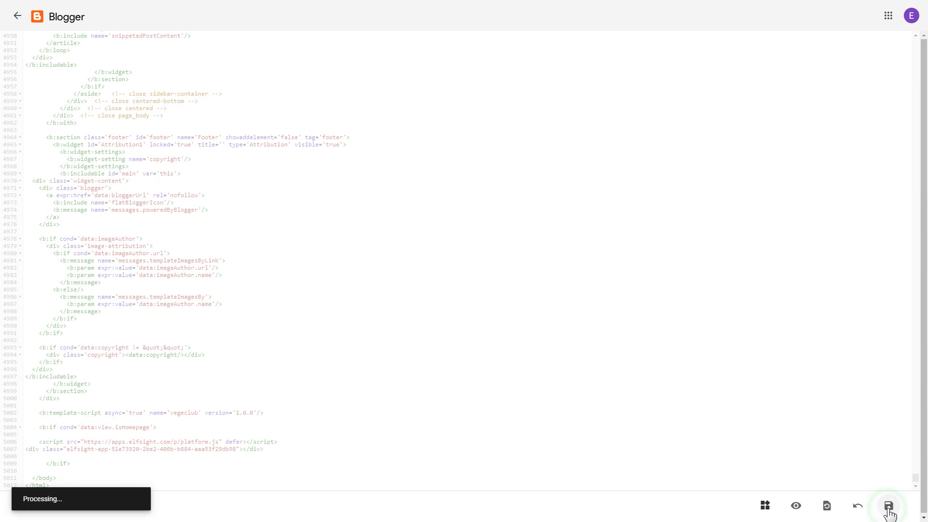
click(888, 506)
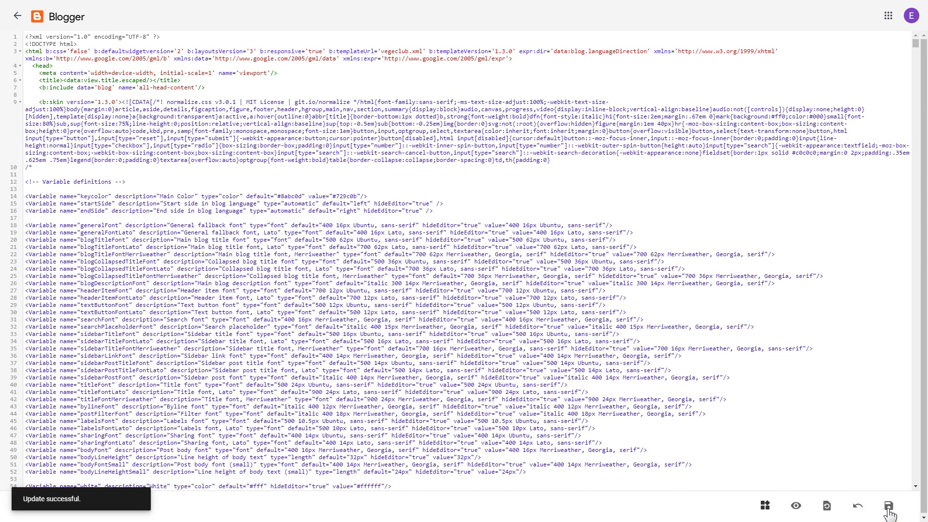
View the live blog's My Big Adventure slideshow and advance through two photos
click(795, 505)
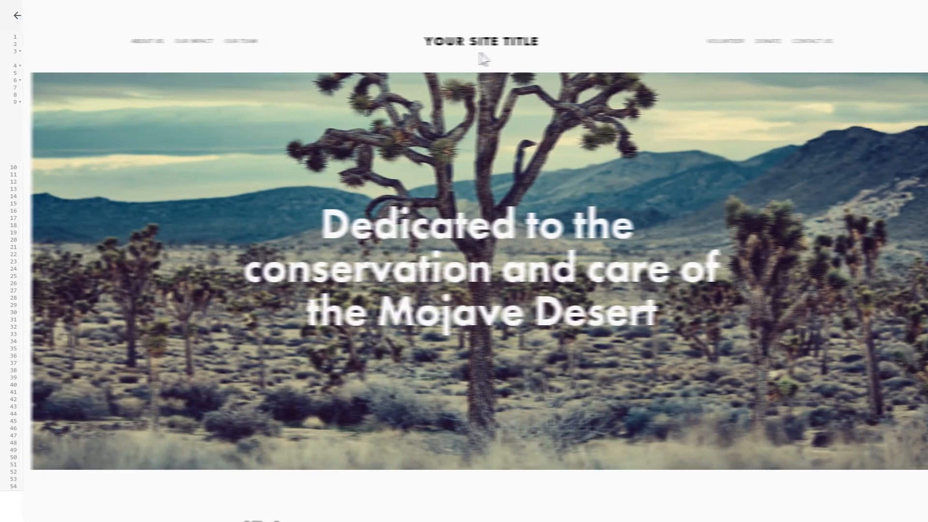
scroll(down, 3)
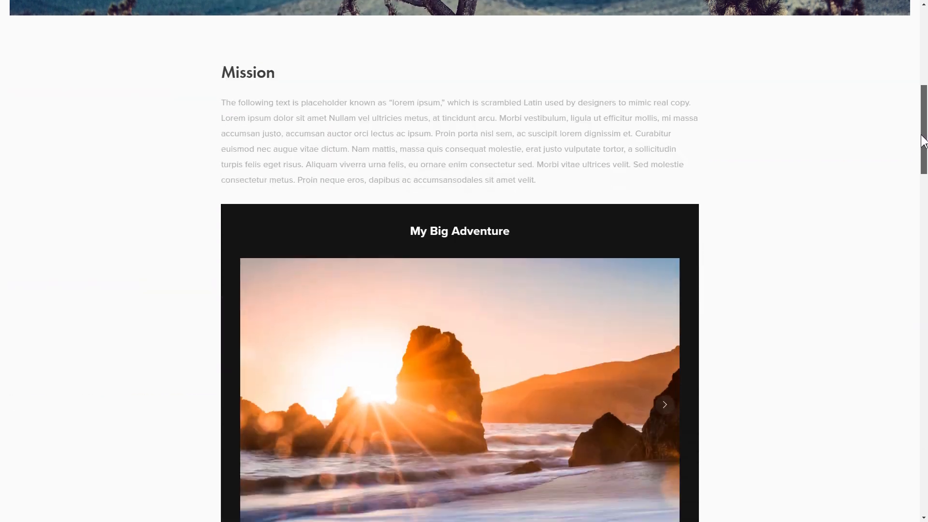
scroll(down, 3)
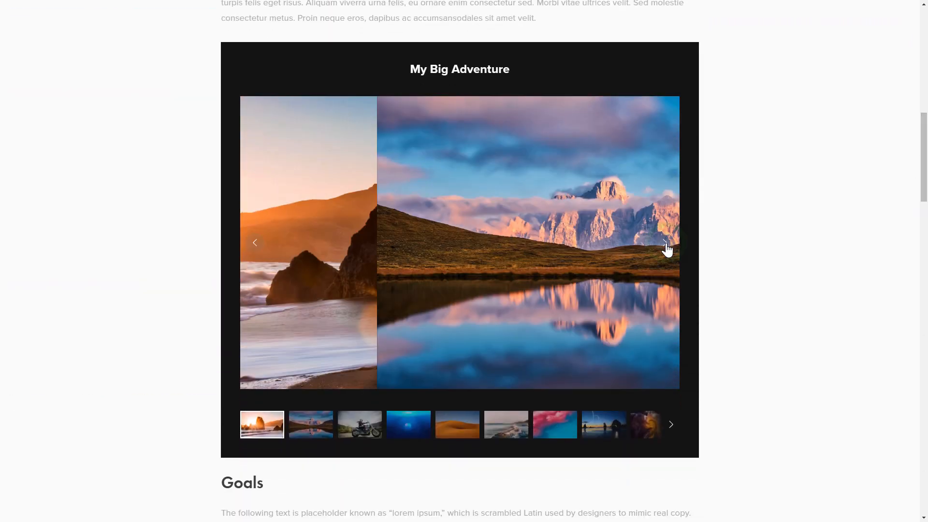
click(665, 243)
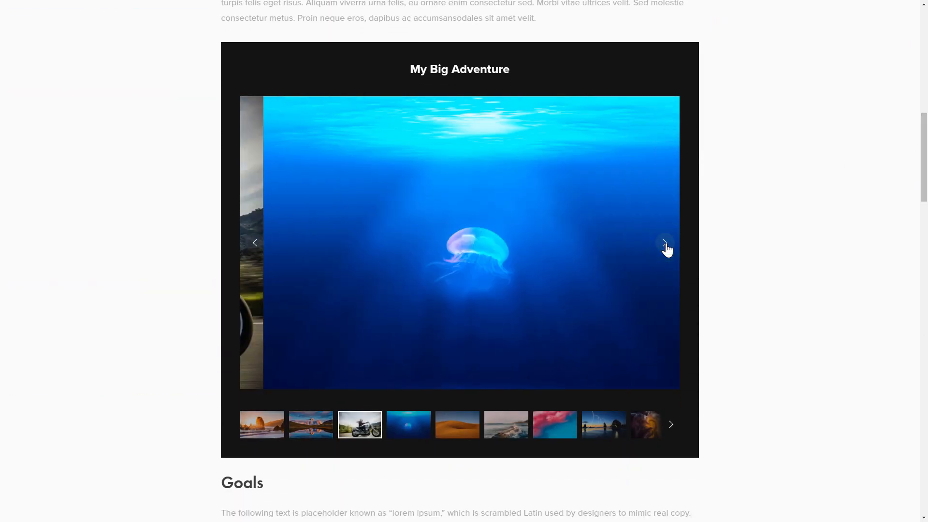
click(665, 242)
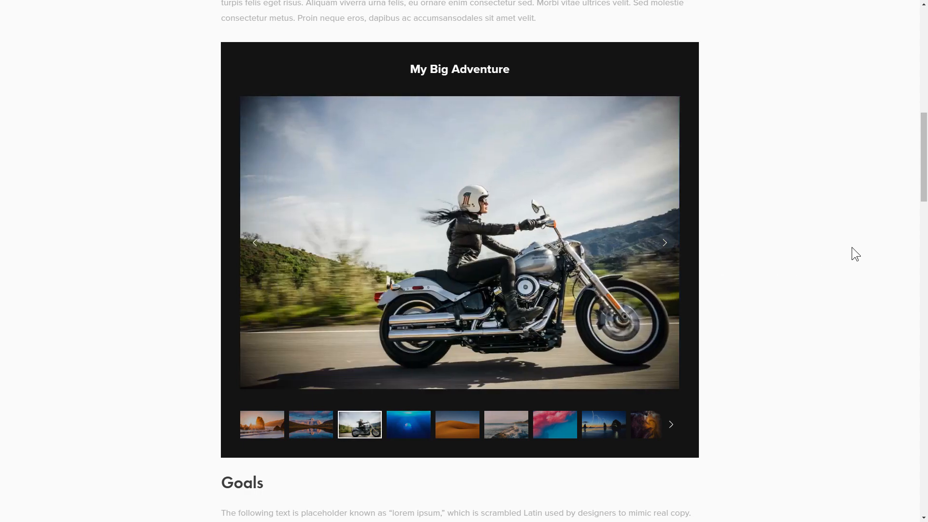